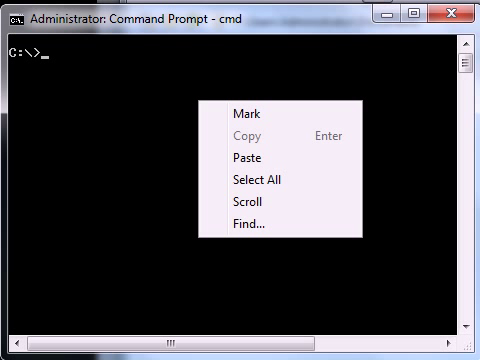
# Step: Paste 'wmic systemenclosure get serialnumber' at the prompt and run it
pyautogui.click(240, 157)
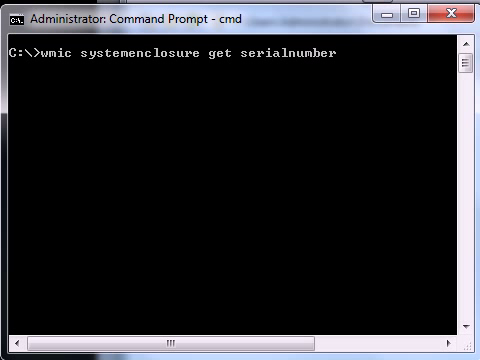
pyautogui.press('Return')
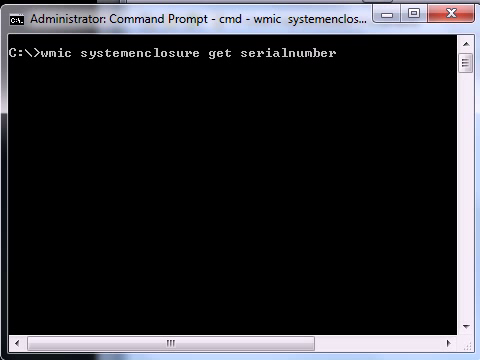